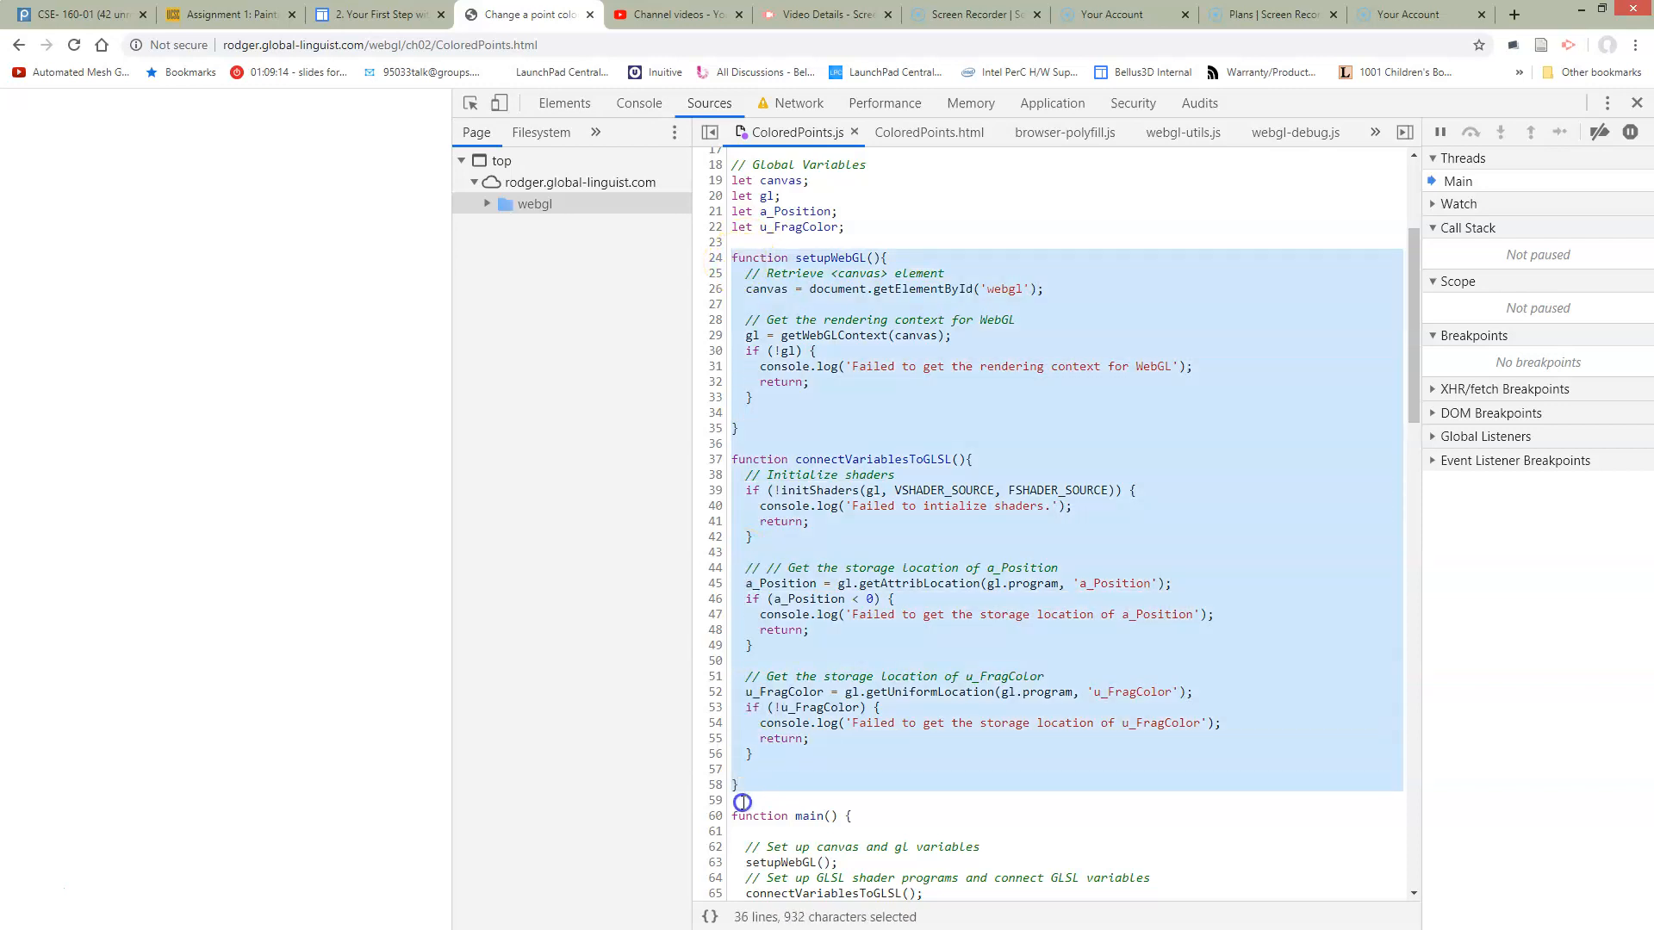
scroll(down, 3)
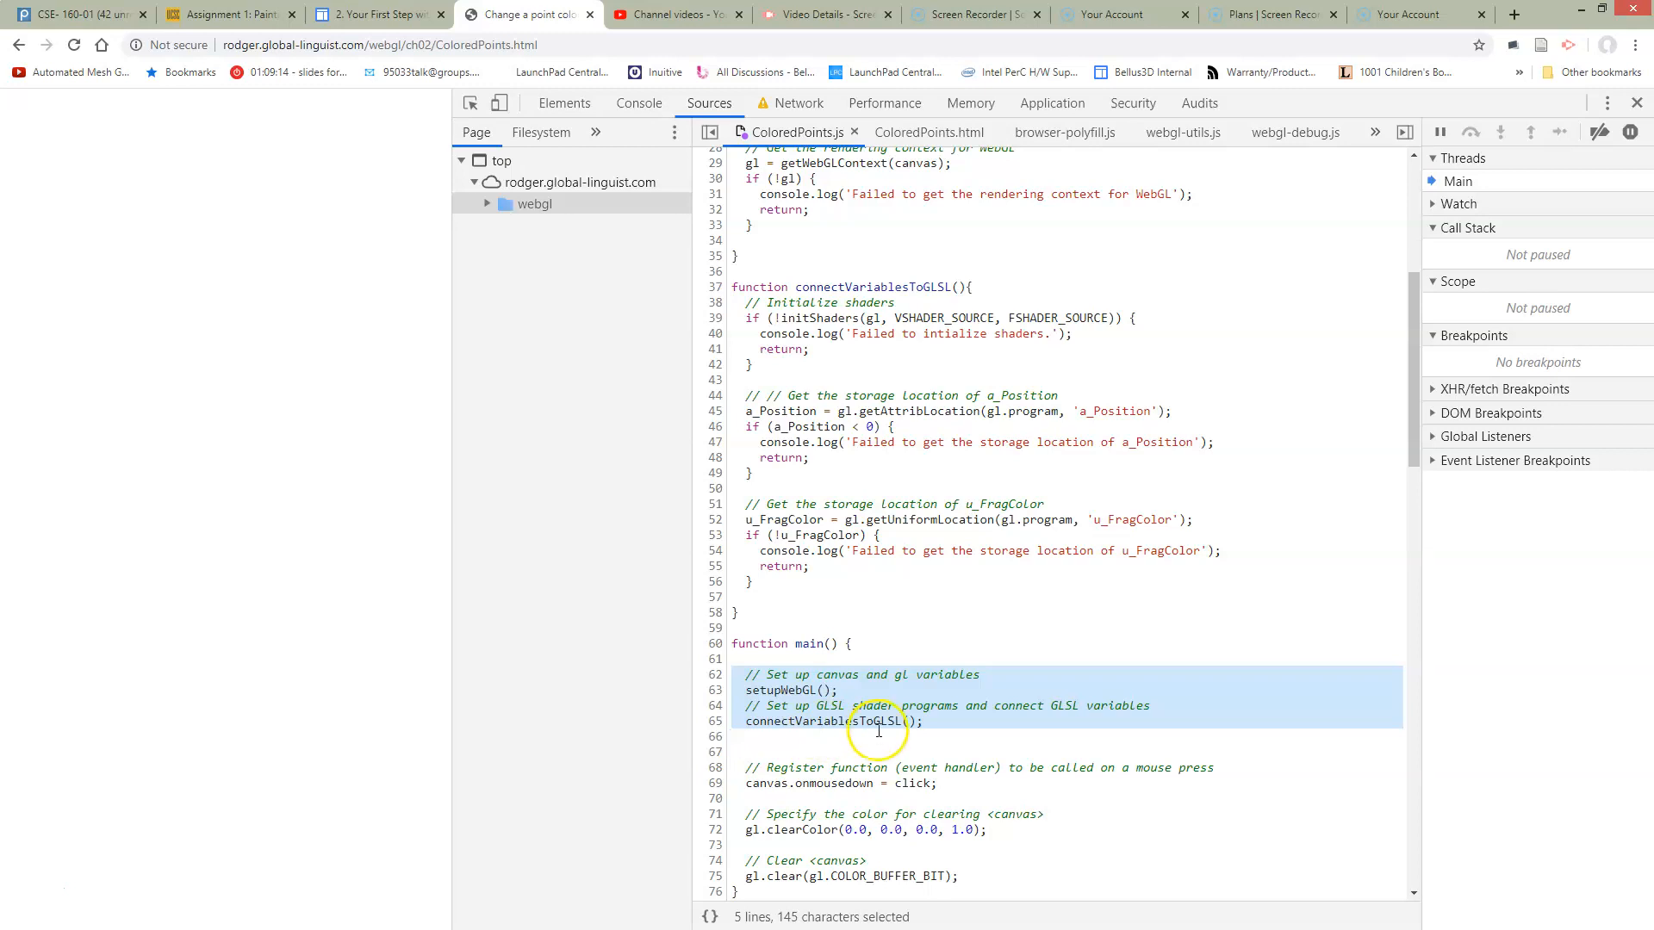
click(923, 760)
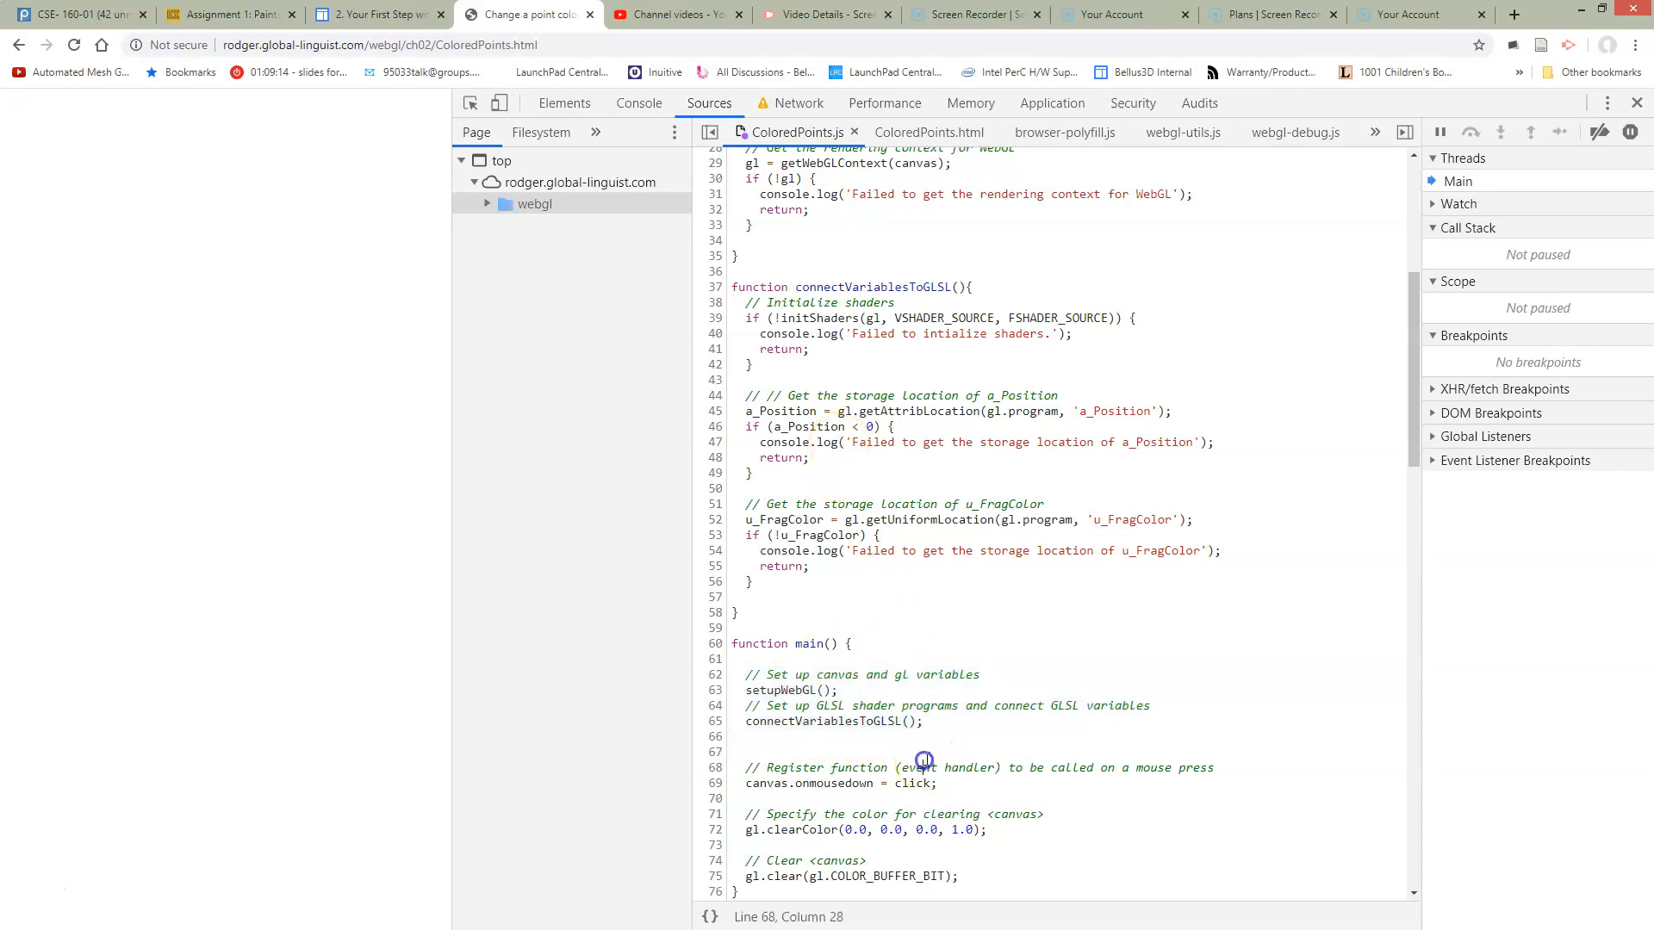
scroll(down, 3)
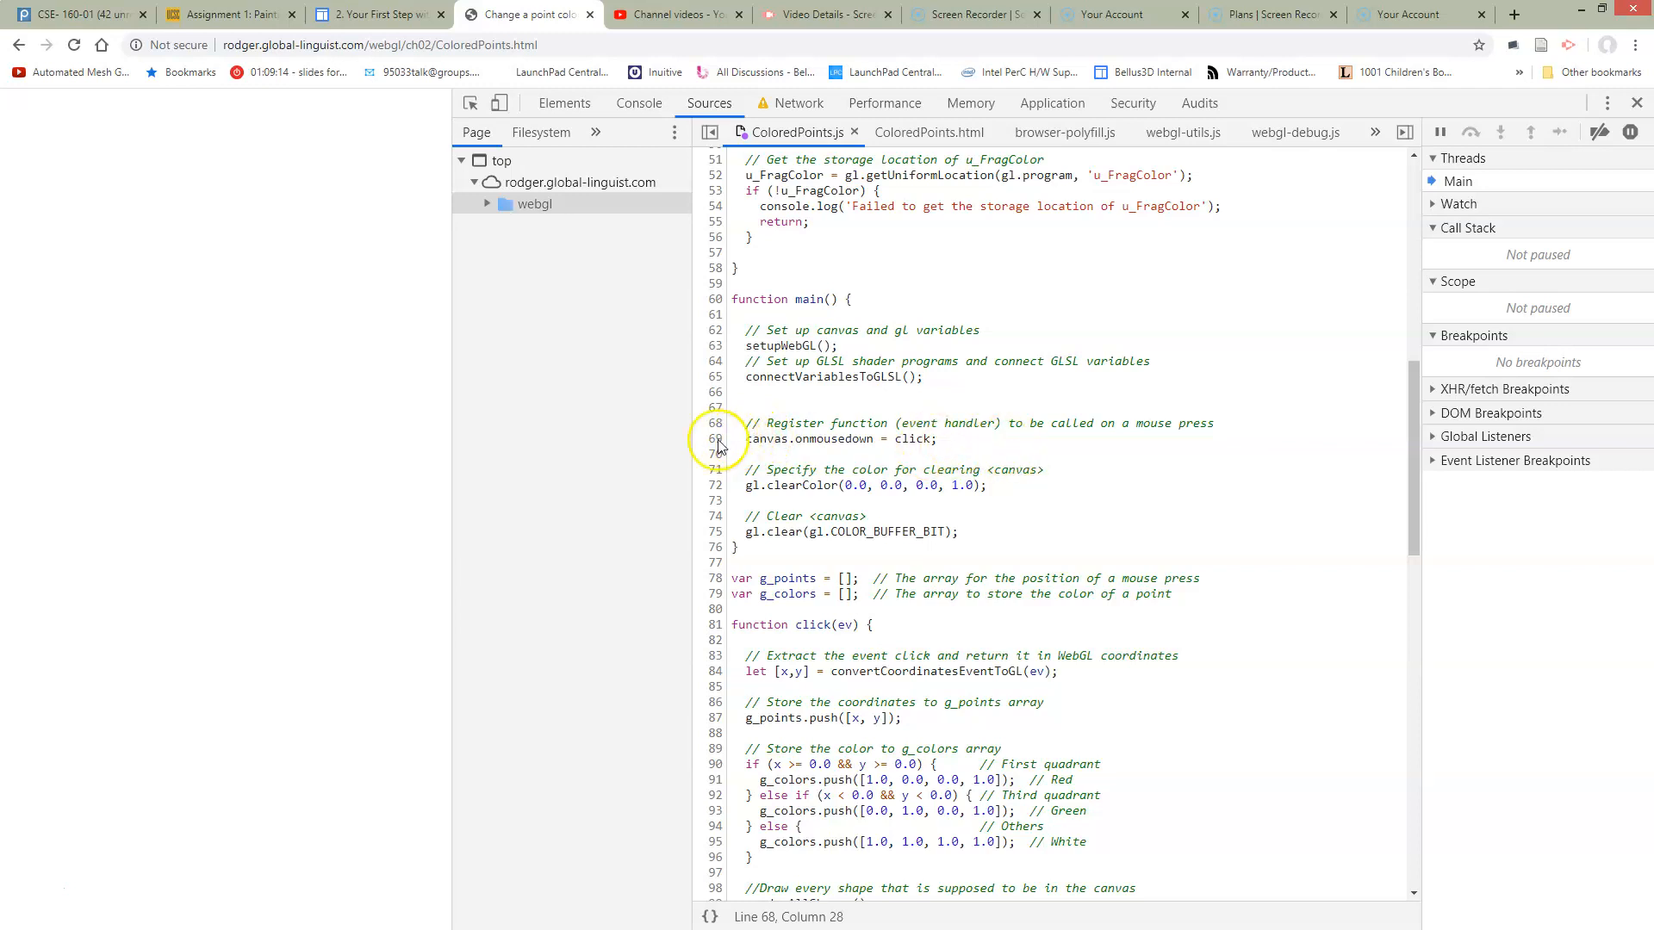
click(824, 440)
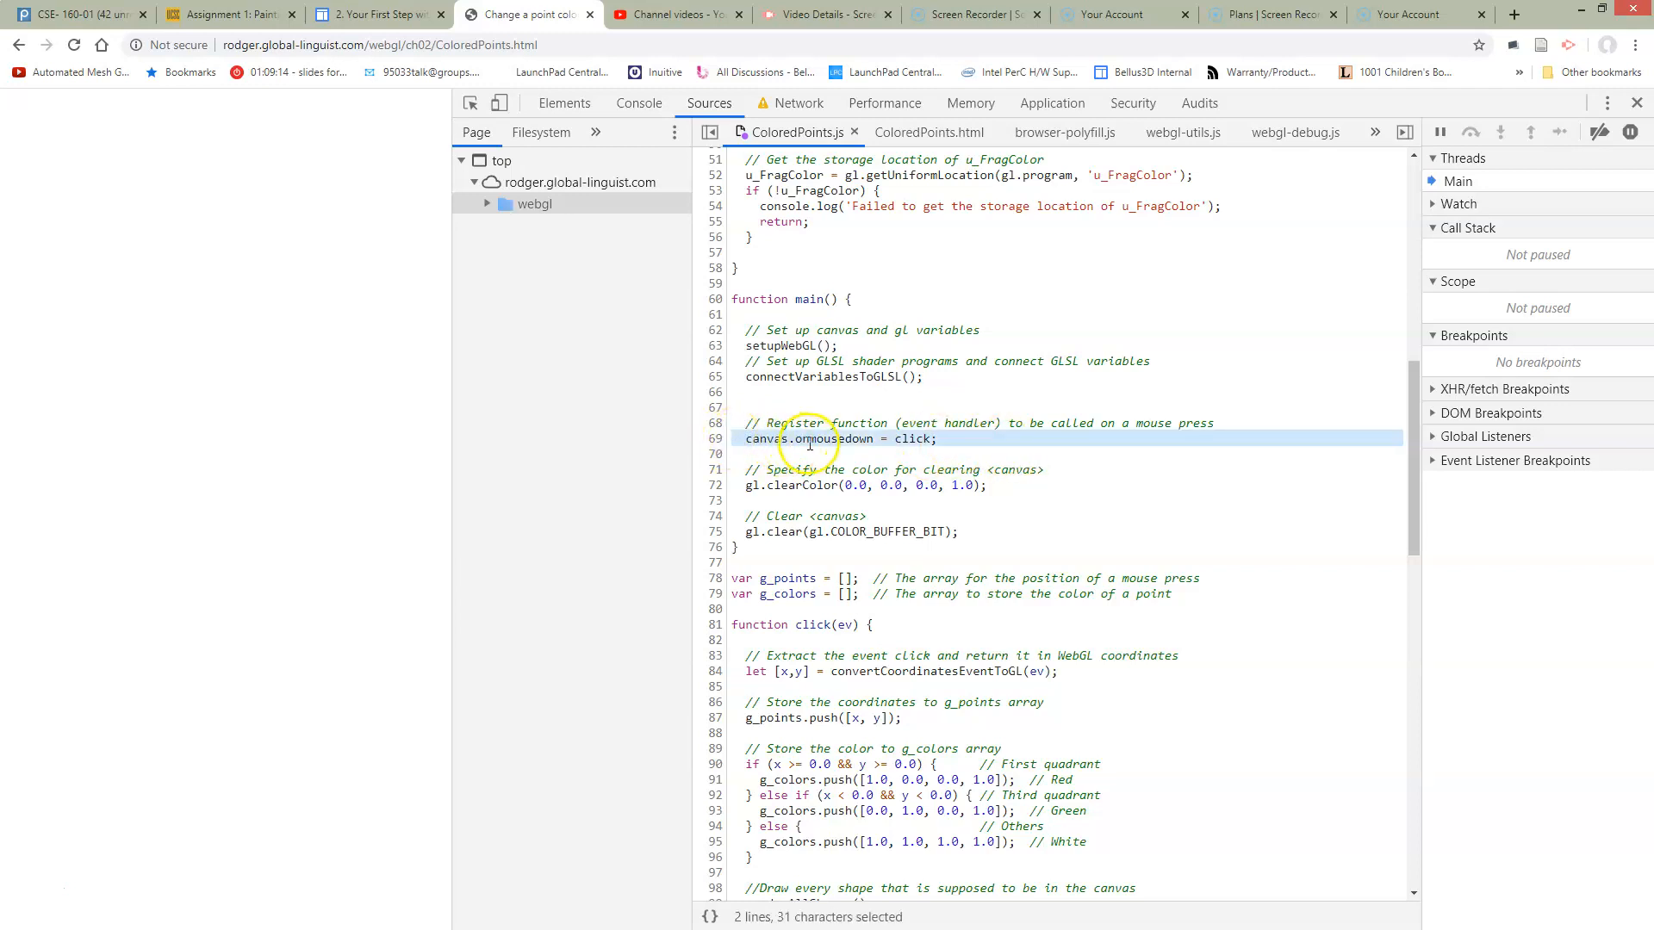
scroll(down, 3)
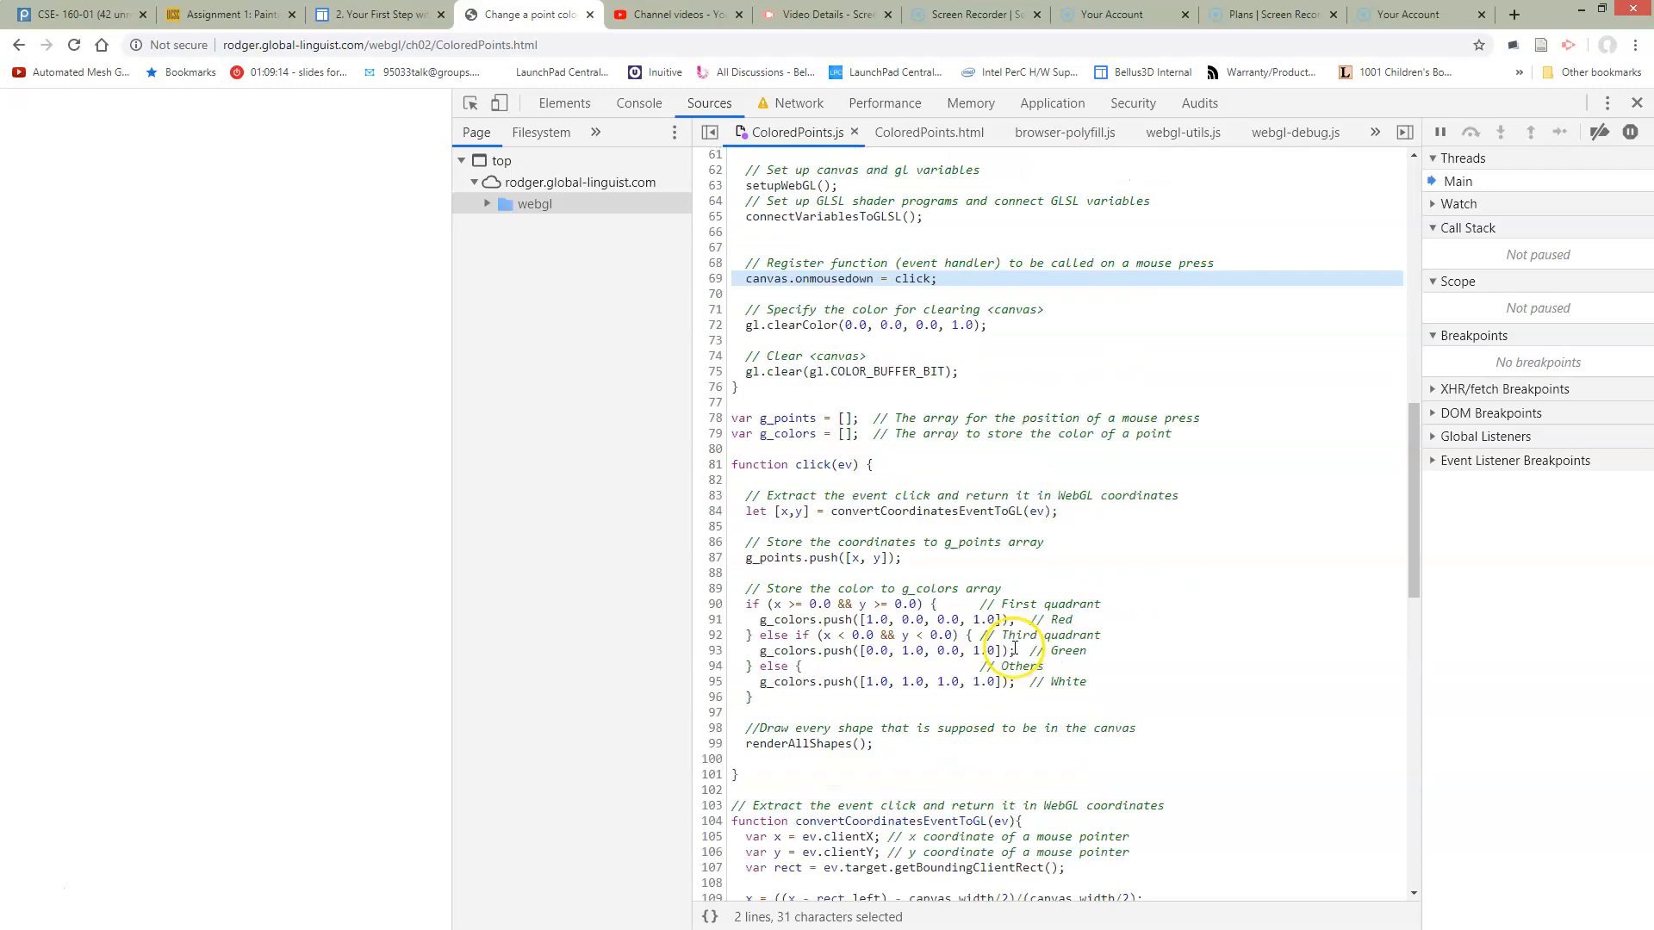
scroll(down, 3)
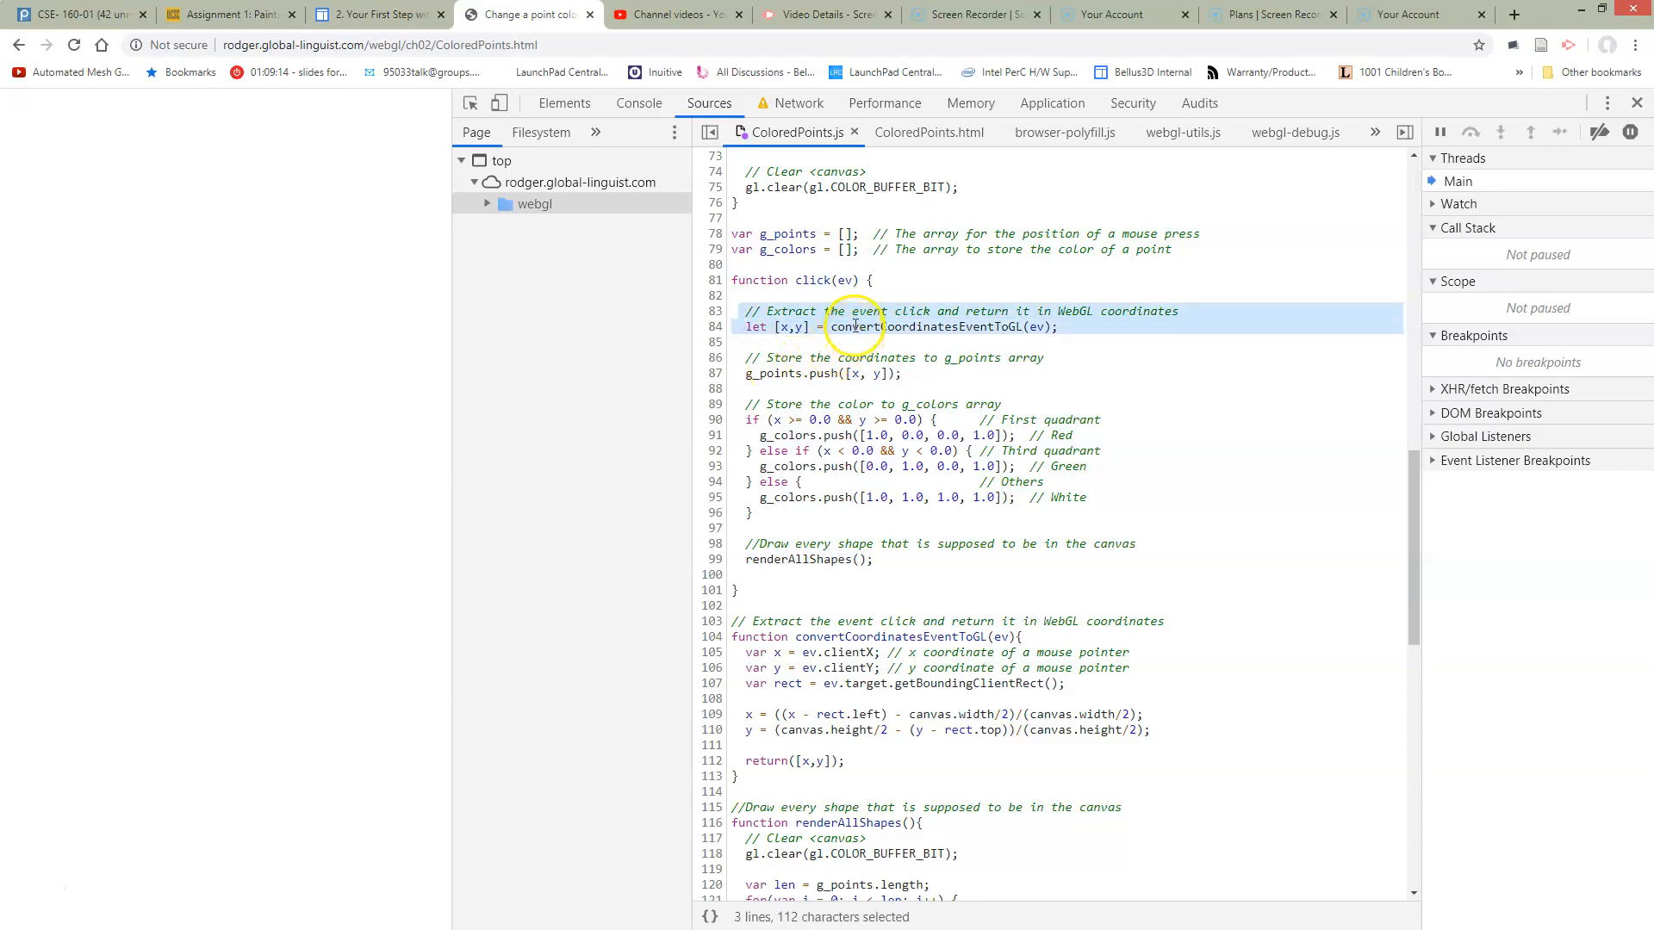
click(844, 326)
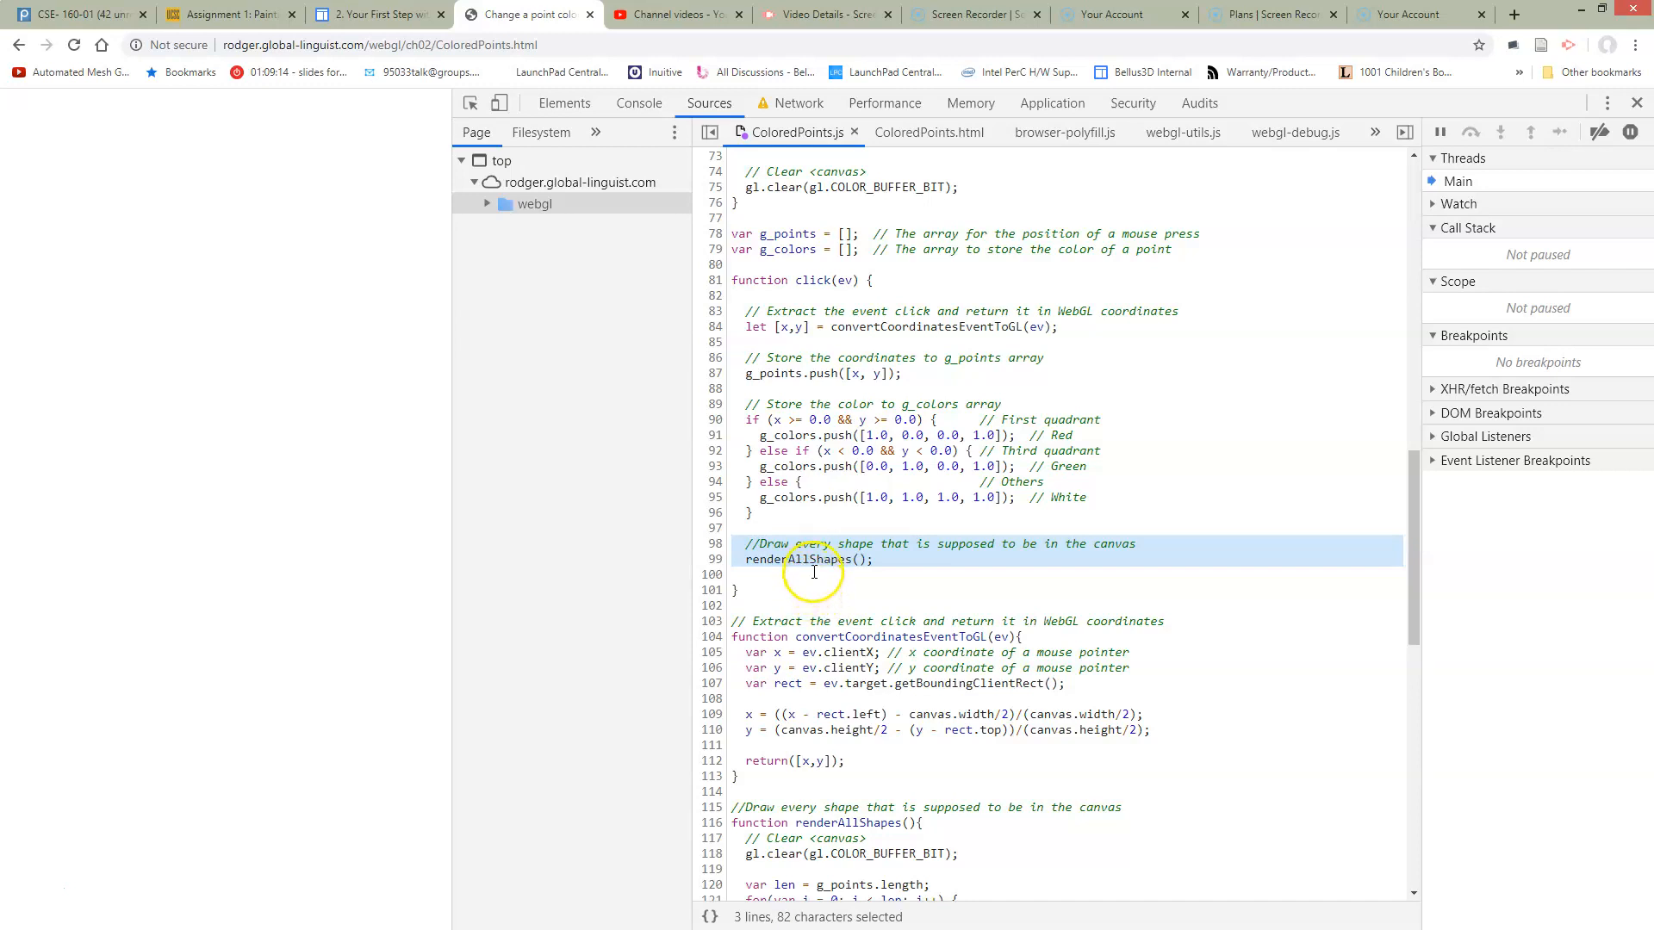
mouse_move(813, 596)
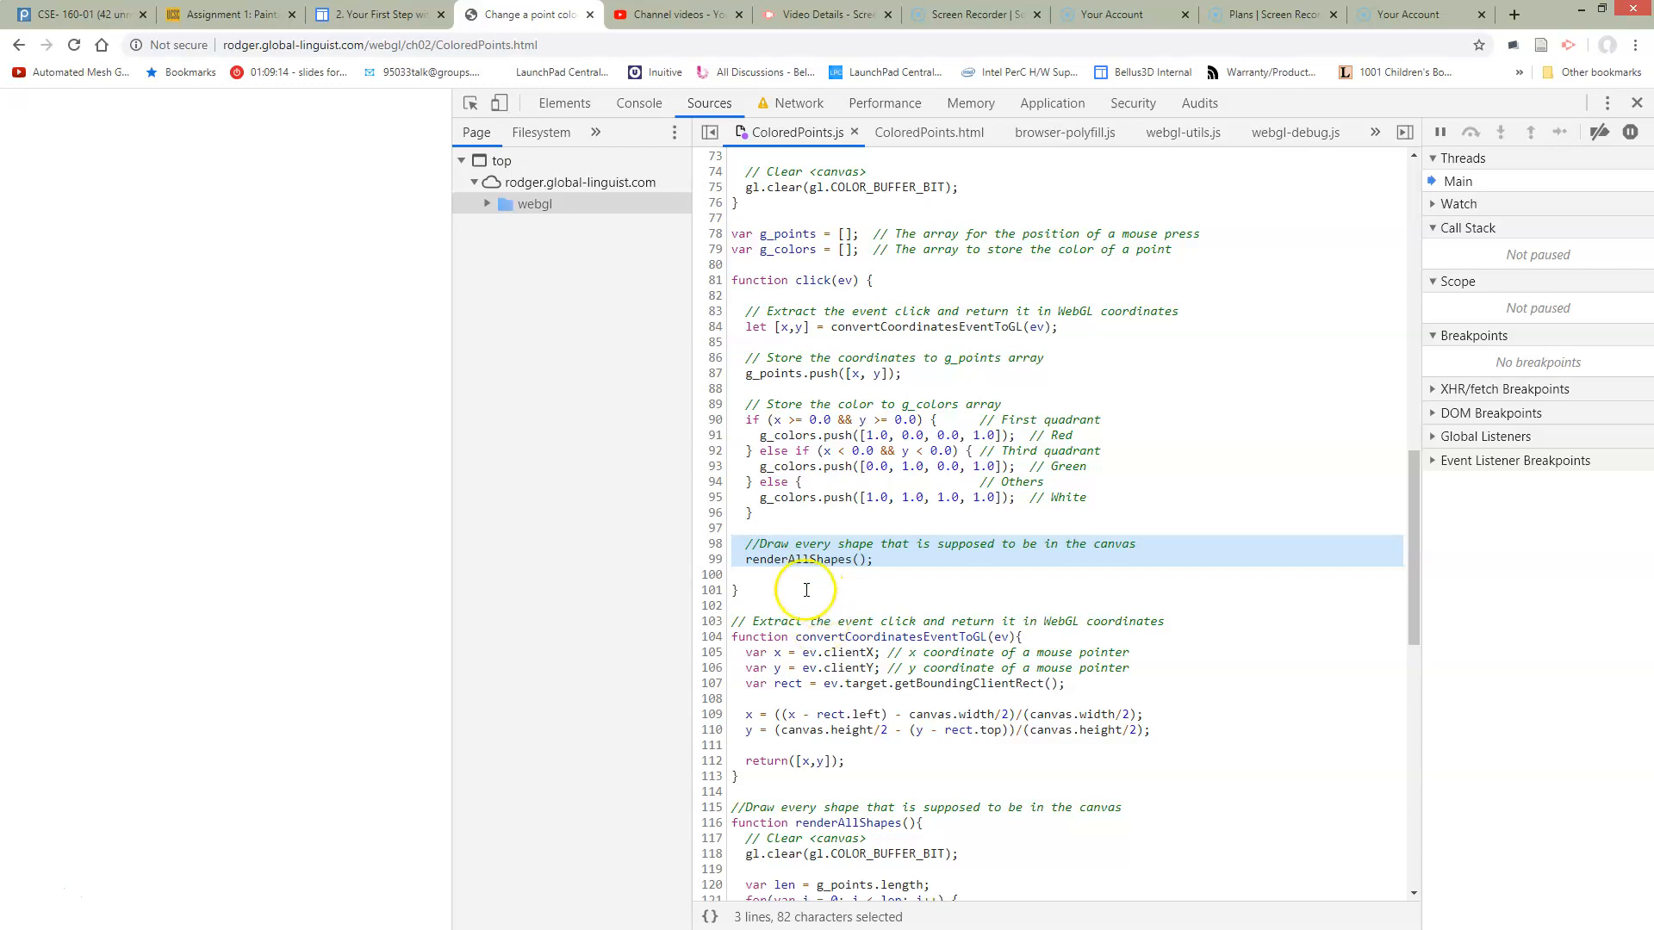
mouse_move(1074, 584)
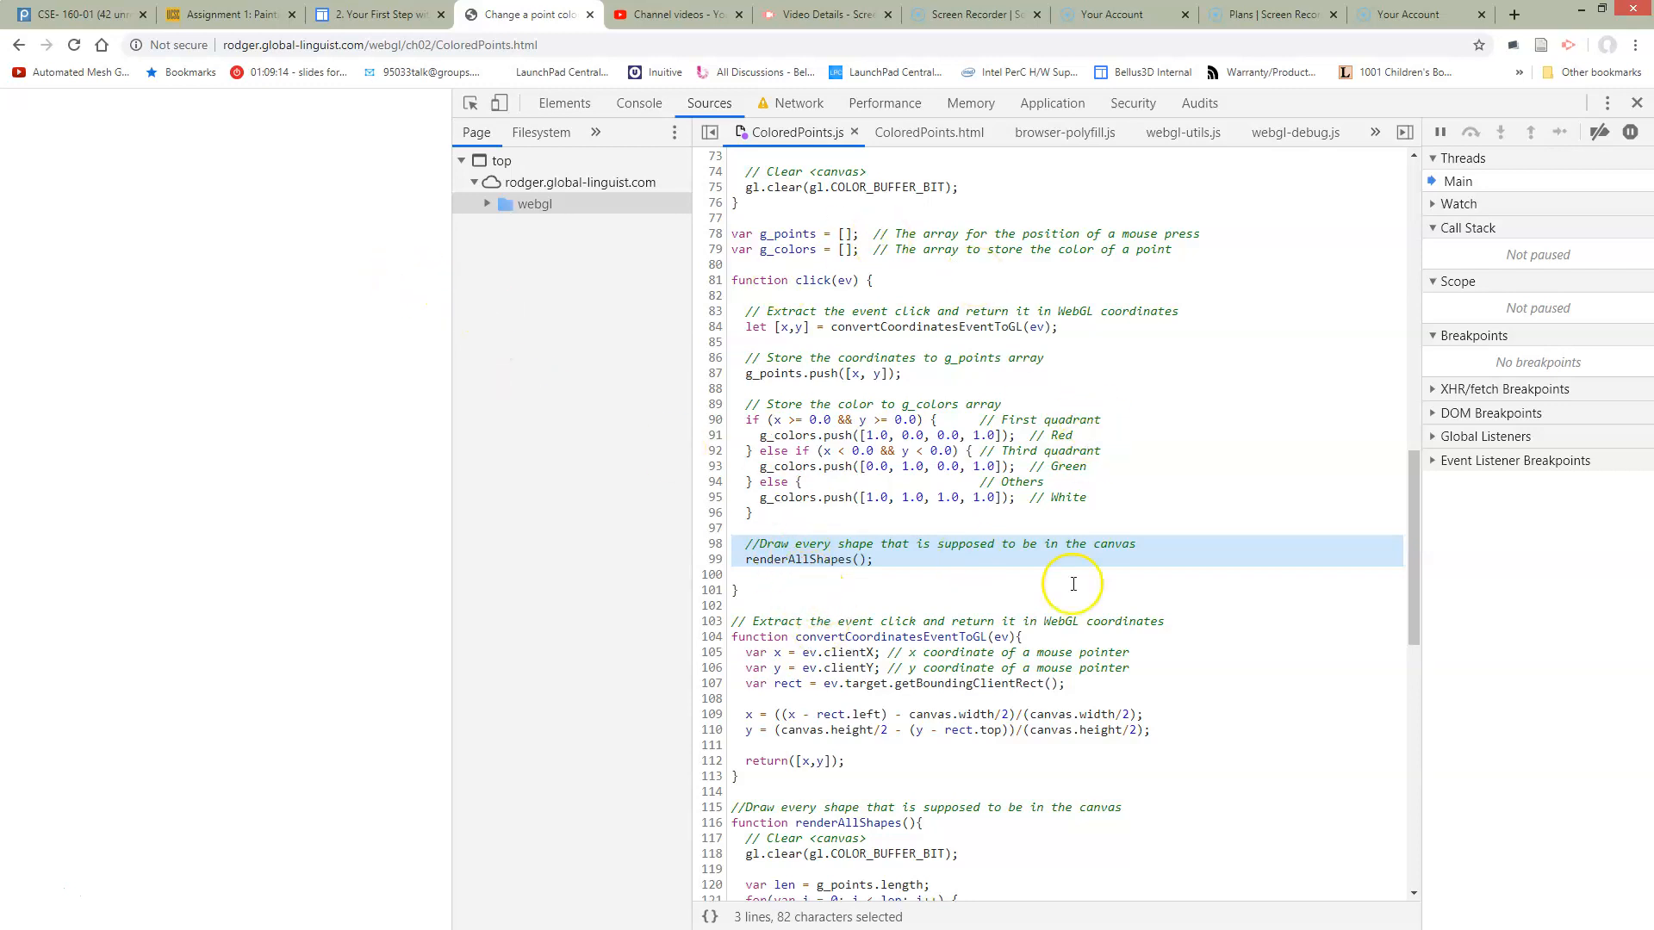
mouse_move(894, 332)
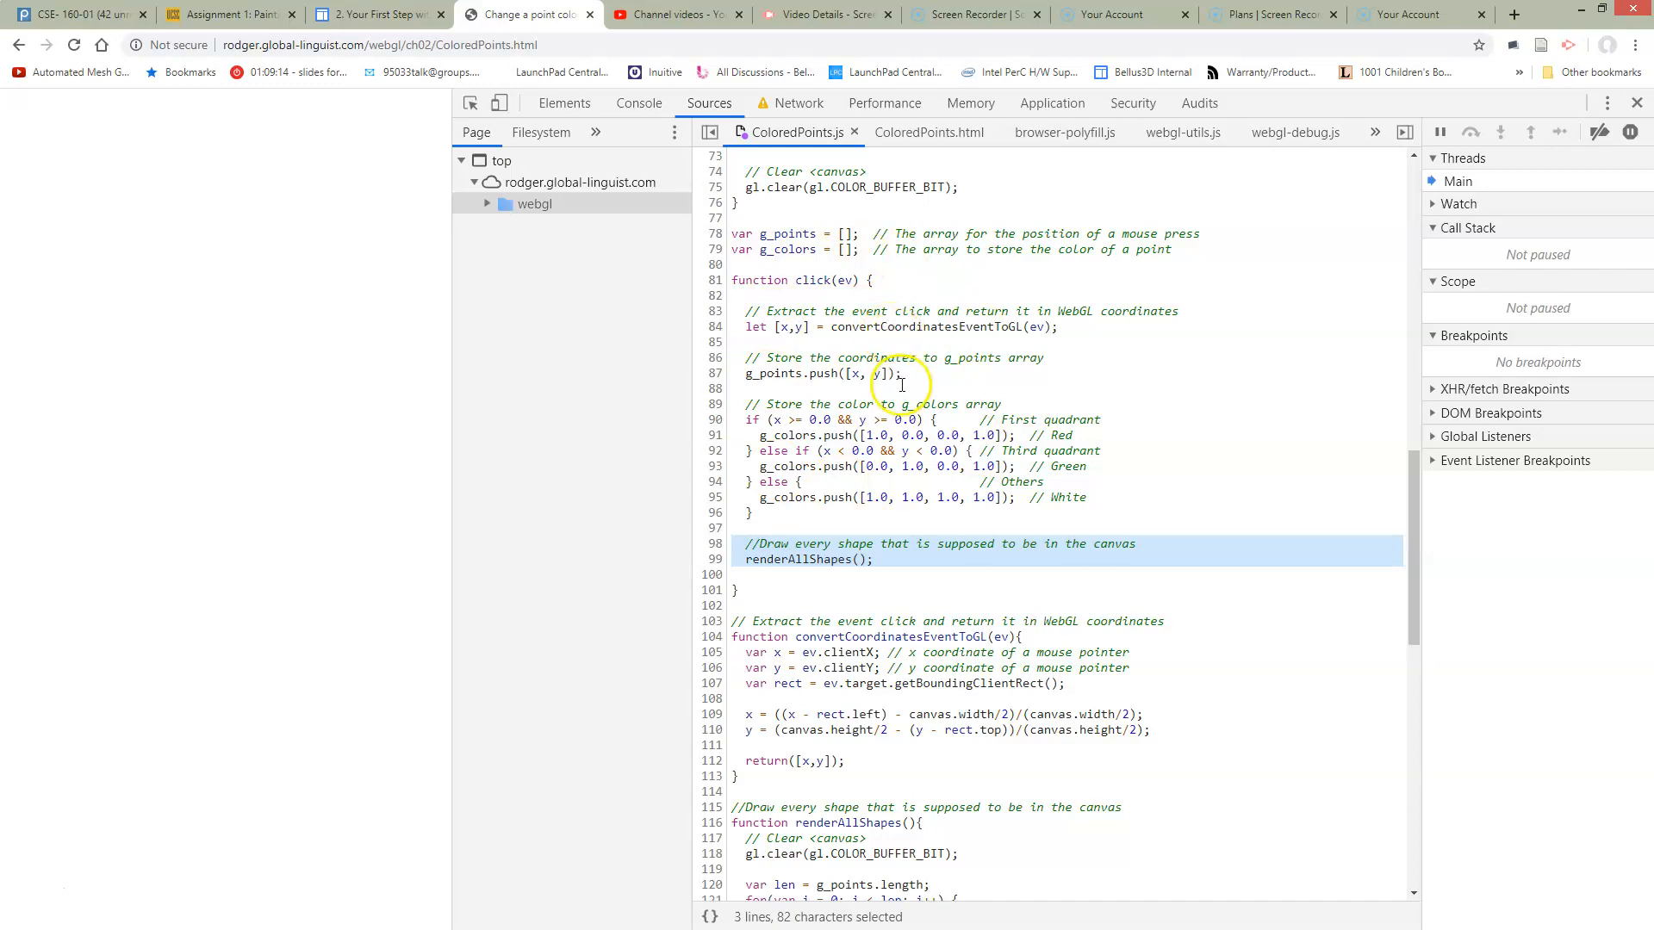
mouse_move(770, 229)
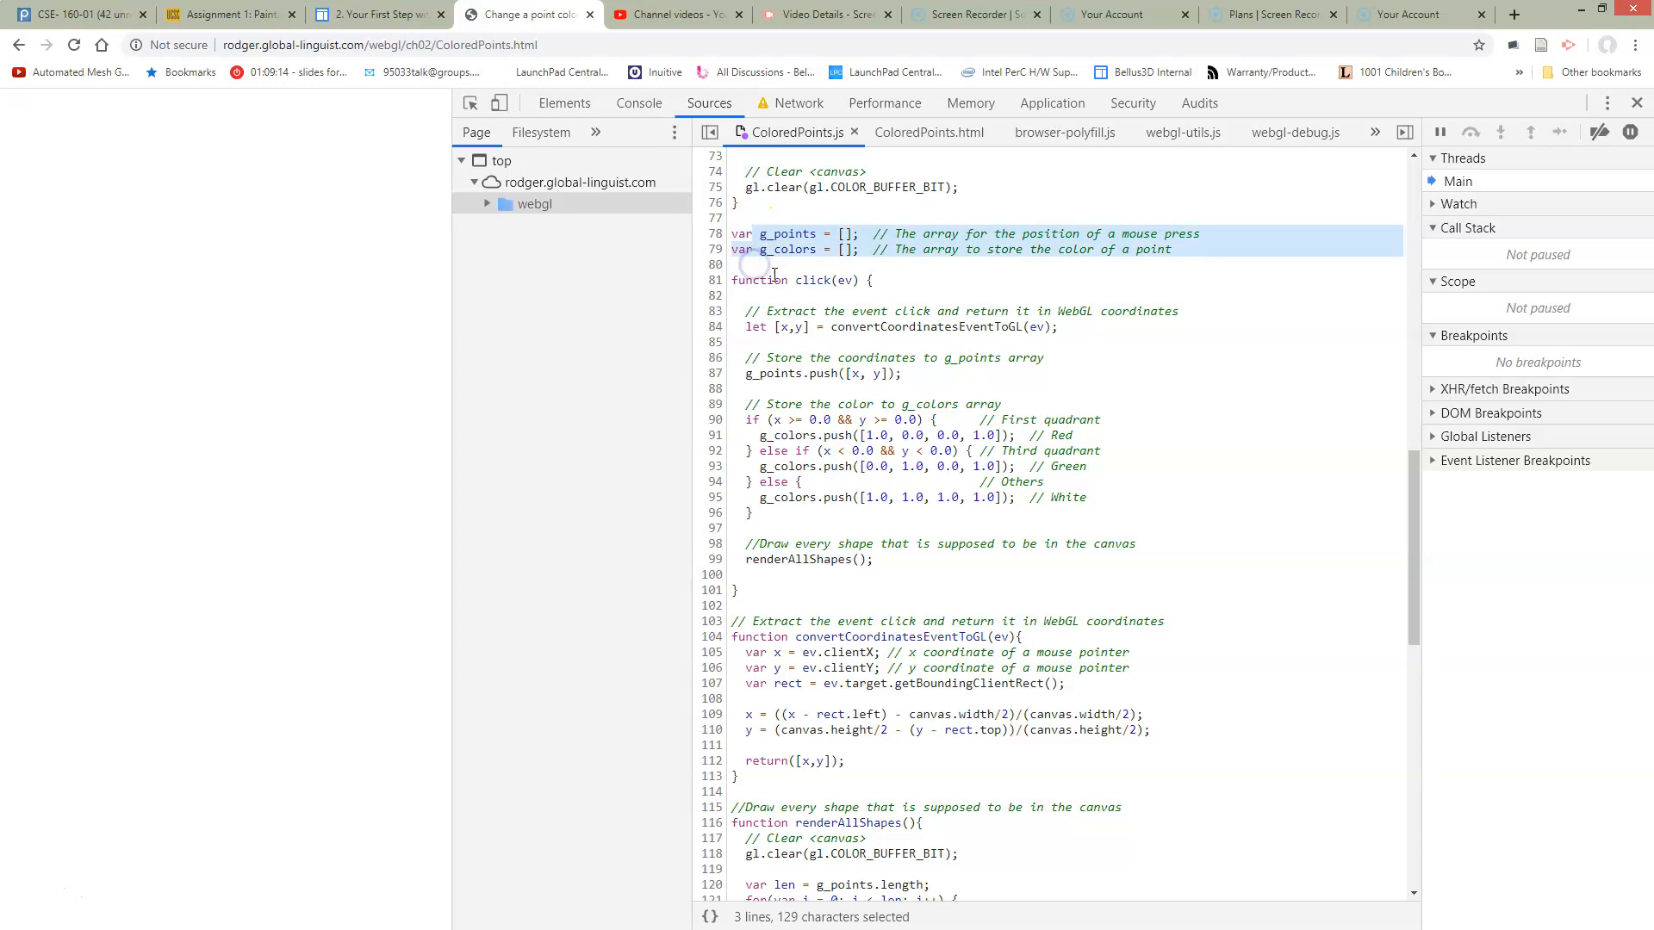
click(739, 558)
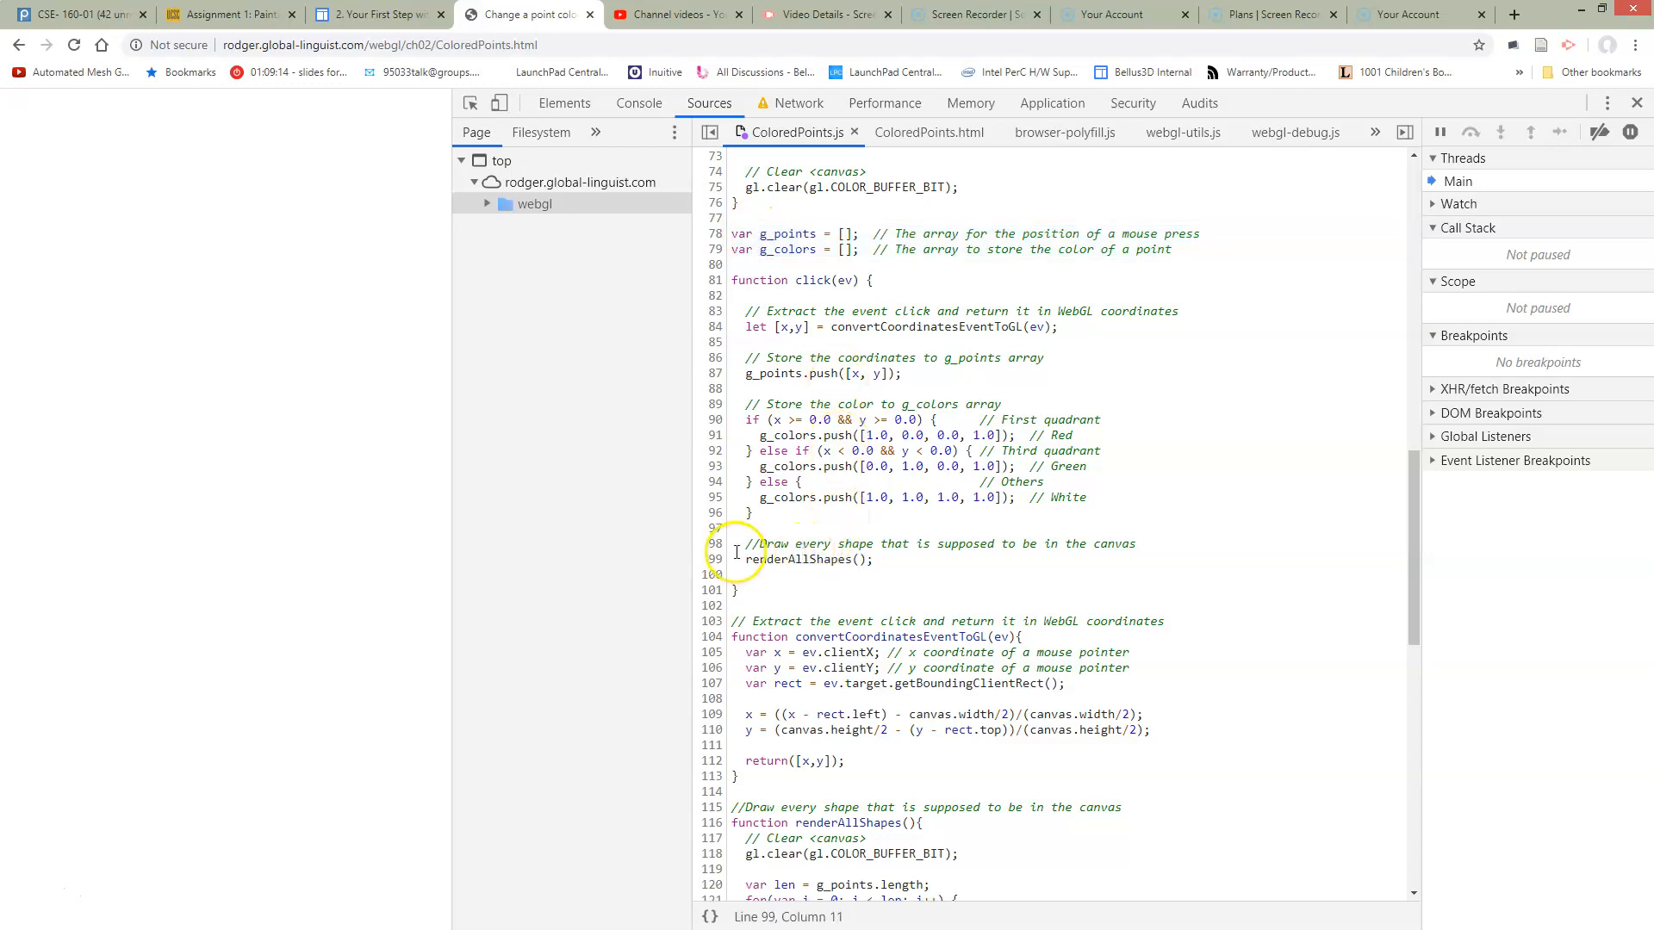
scroll(down, 3)
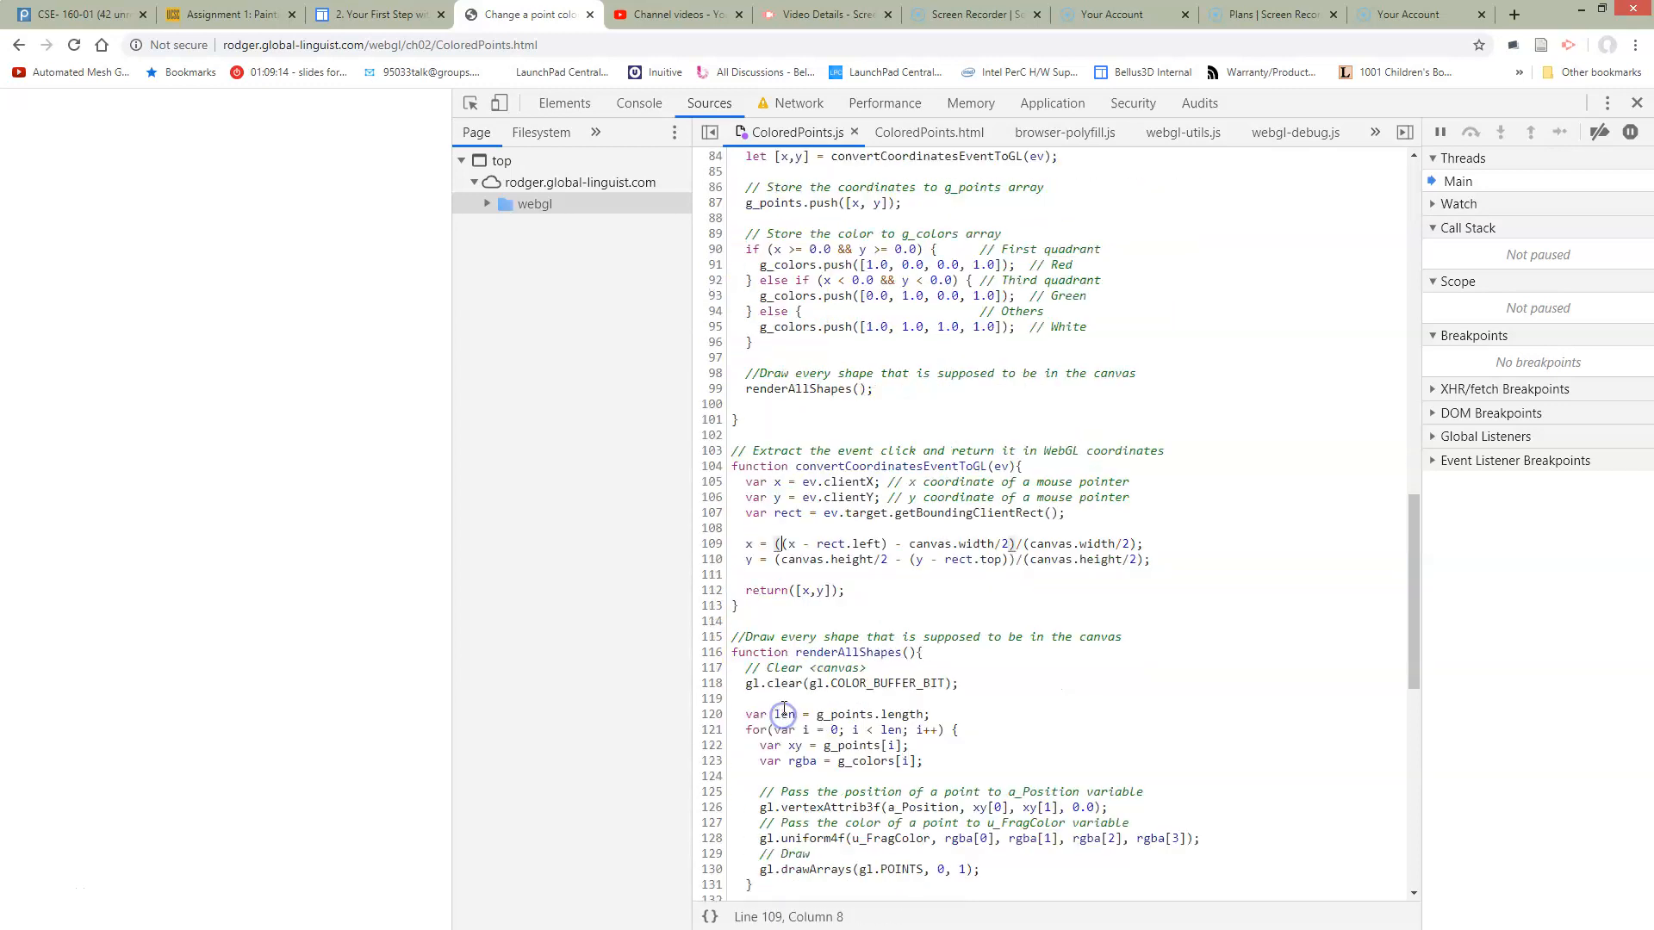
scroll(down, 3)
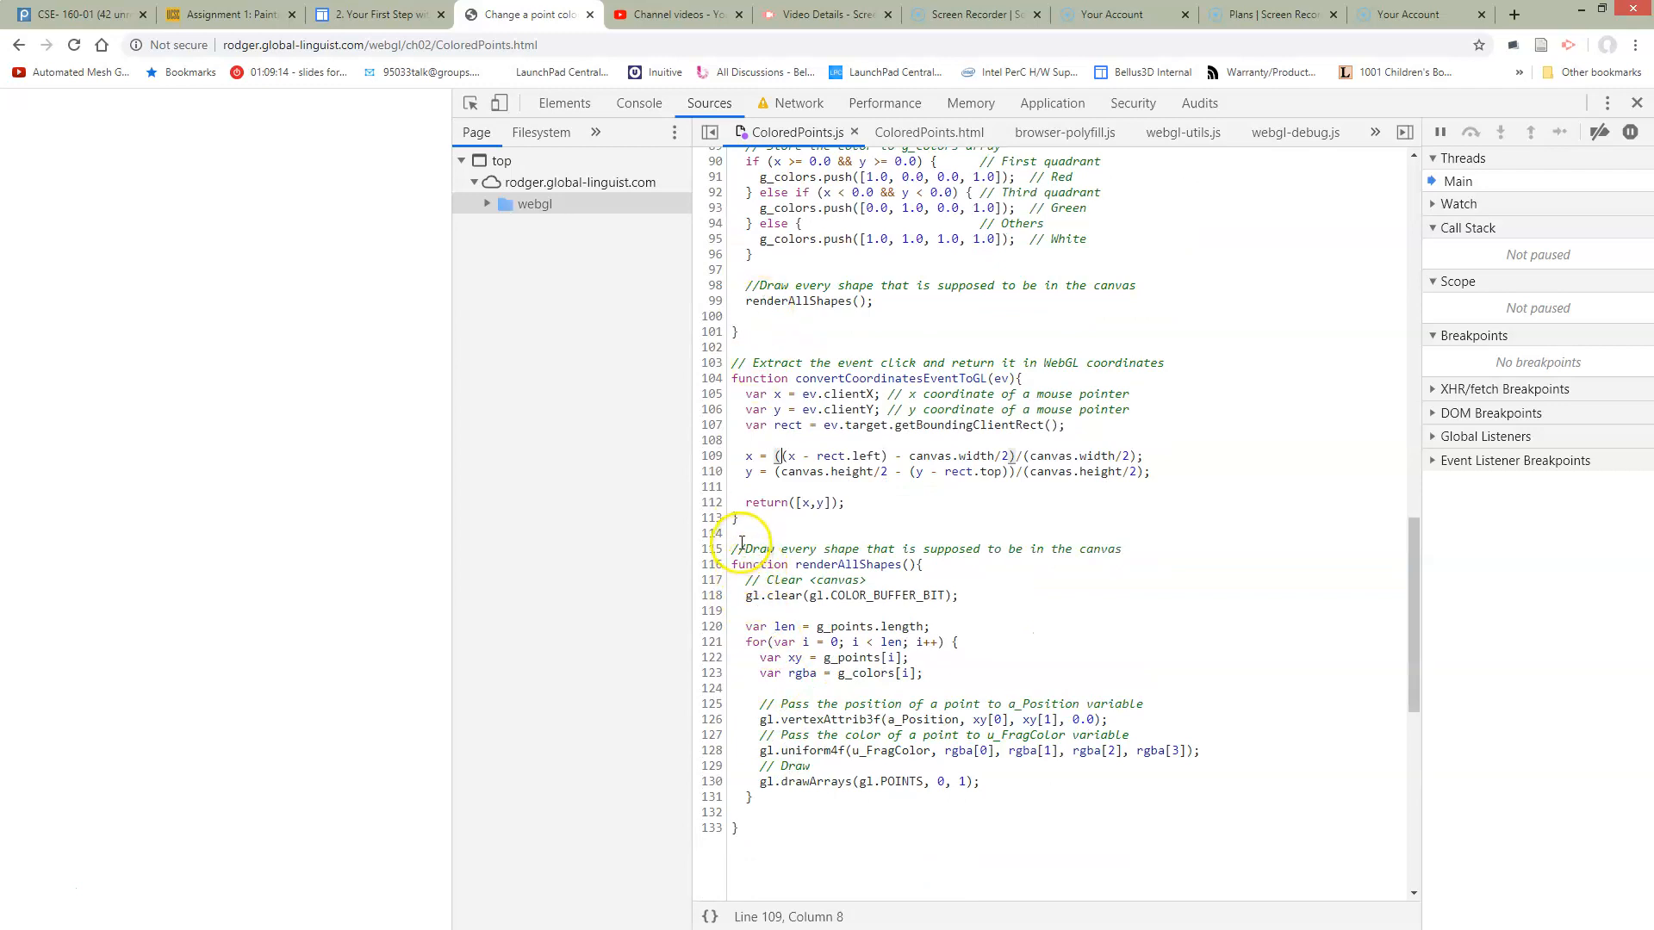